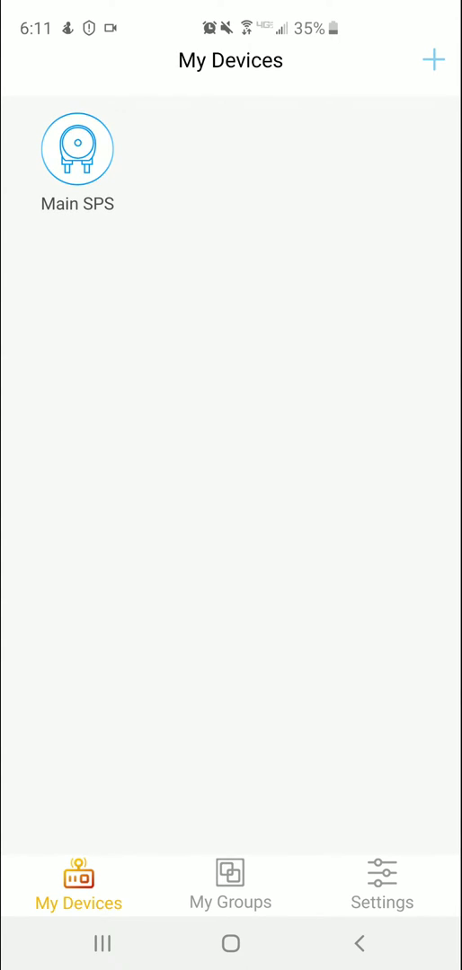
# Select the Main SPS doser and toggle its power off, then back on
pyautogui.click(76, 149)
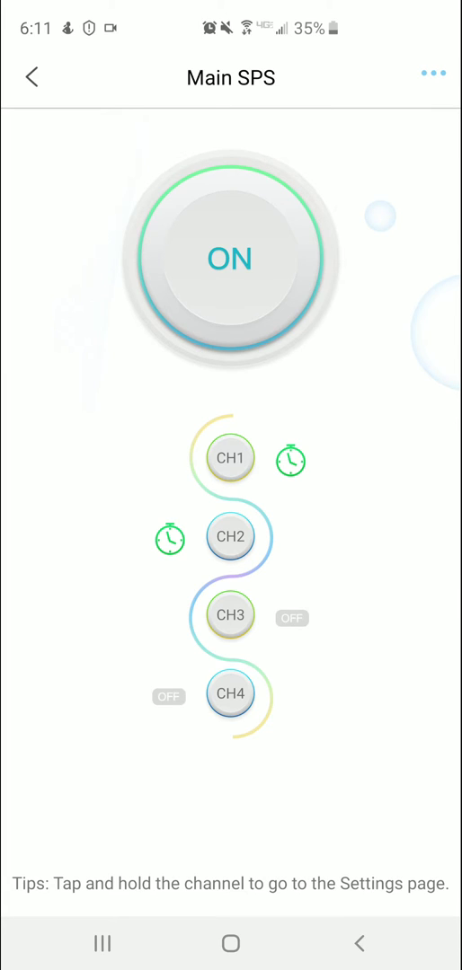
pyautogui.click(230, 259)
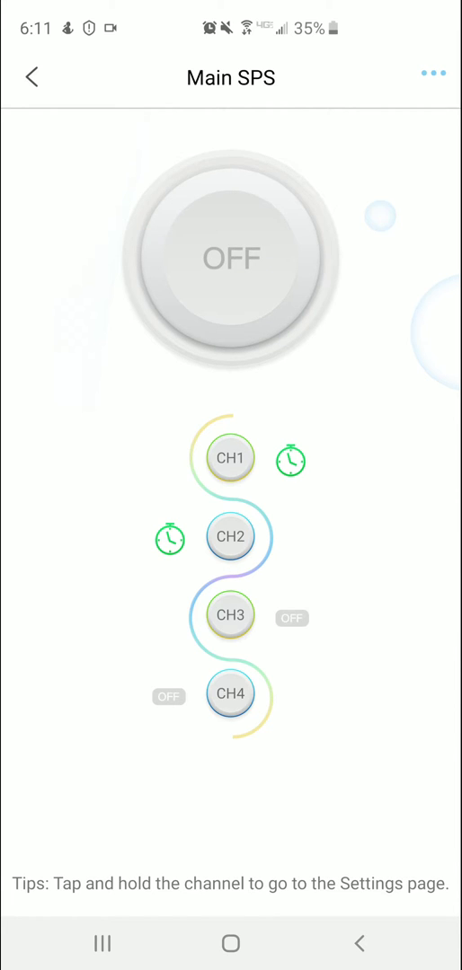
pyautogui.click(230, 259)
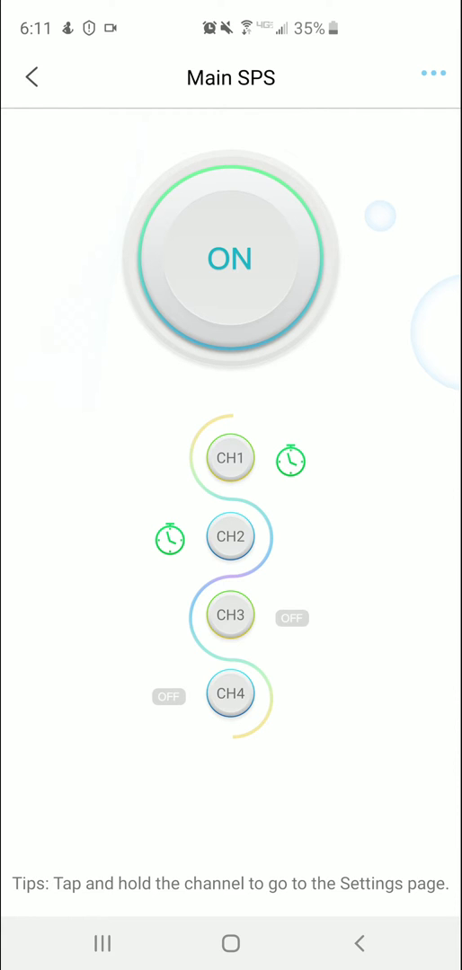
# Hold CH1 to reach Channel 1's settings page, showing it off with program running
pyautogui.click(230, 460)
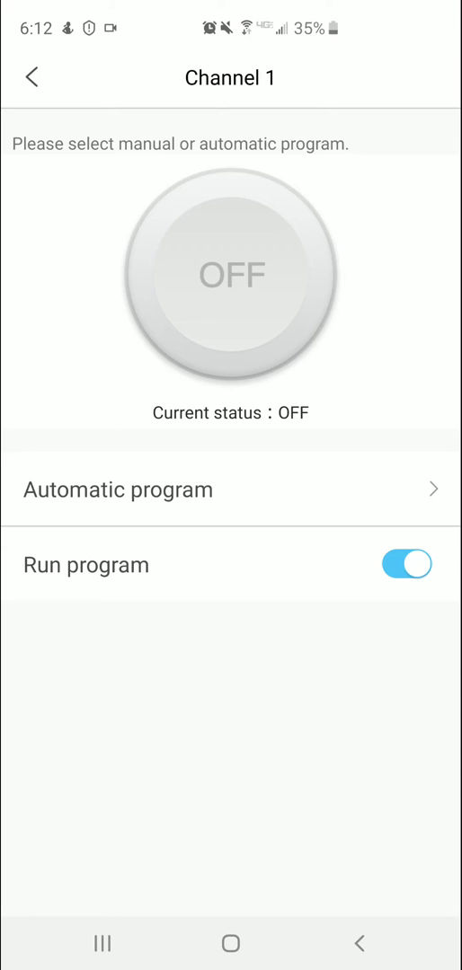
pyautogui.click(117, 489)
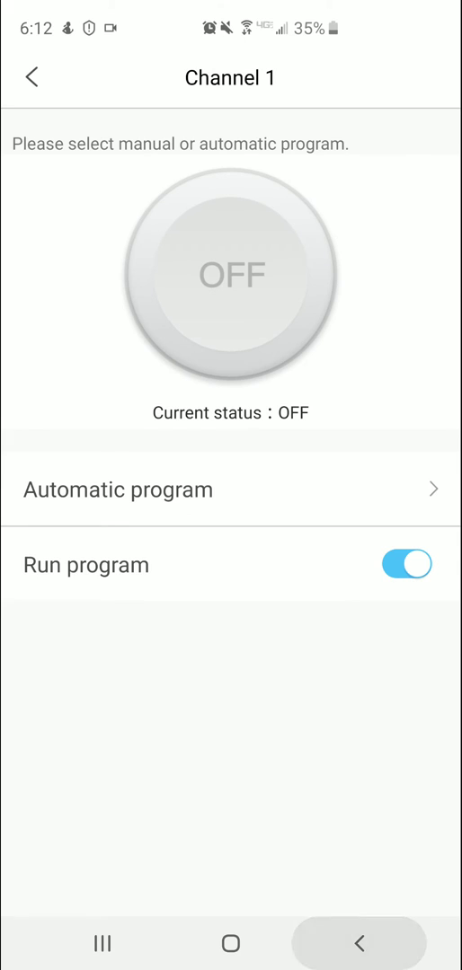
# Go back to Main SPS and bring up Channel 3's automatic program schedule
pyautogui.click(32, 77)
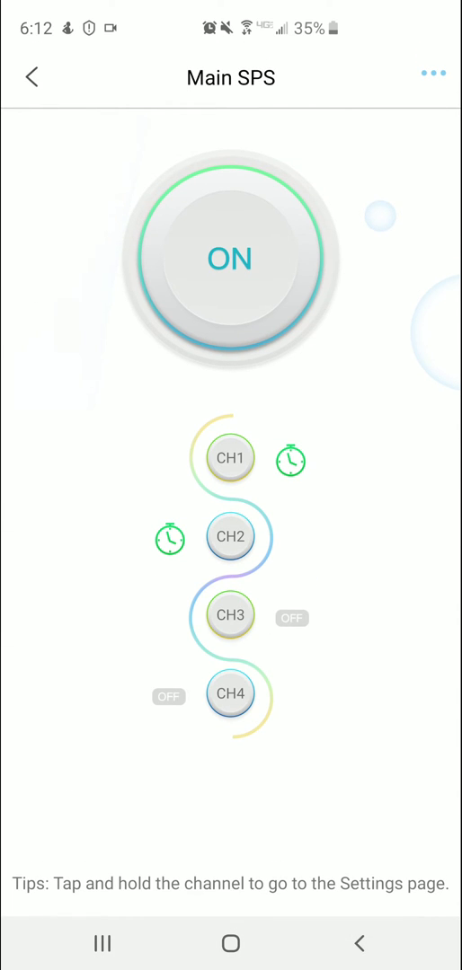
pyautogui.click(230, 535)
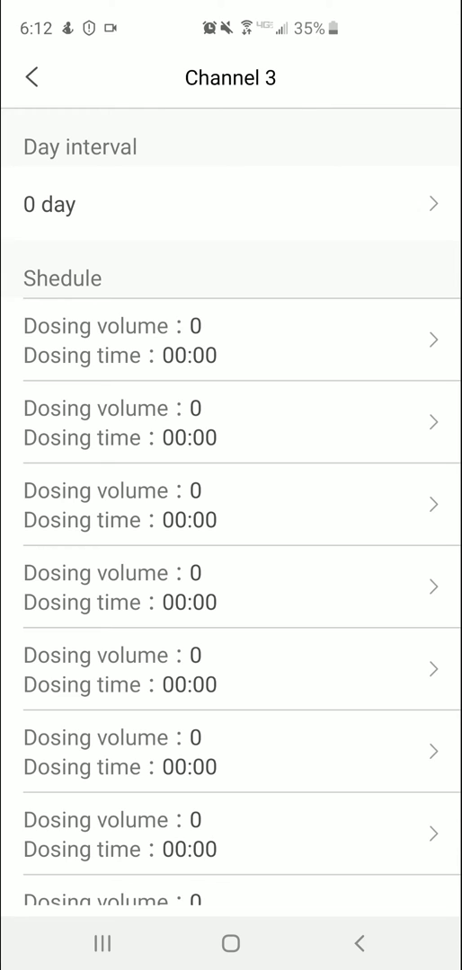
# Save two schedule entries for Channel 3: 20 ml at 02:00 and 20 ml at 08:00
pyautogui.click(230, 339)
pyautogui.write('20')
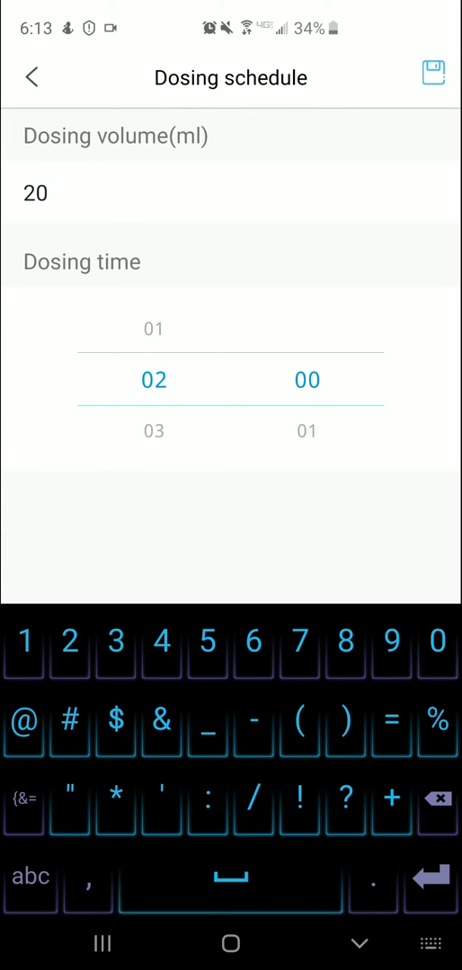
pyautogui.click(435, 76)
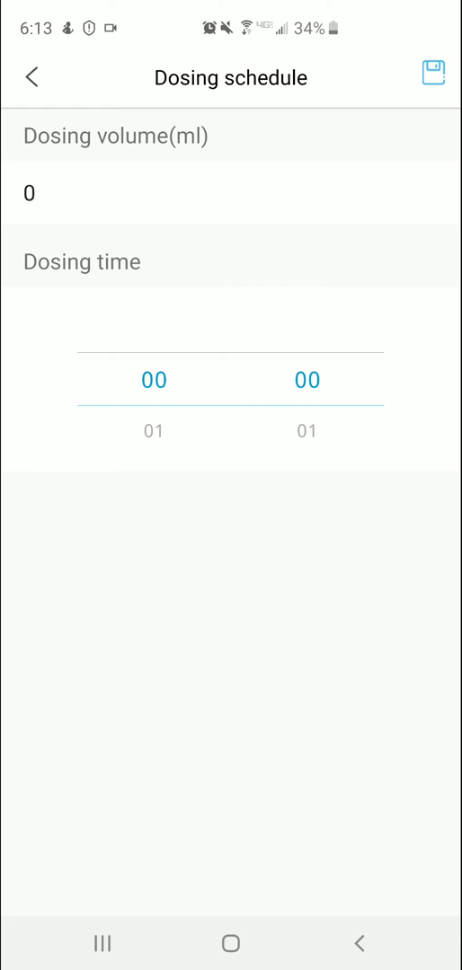
pyautogui.write('2')
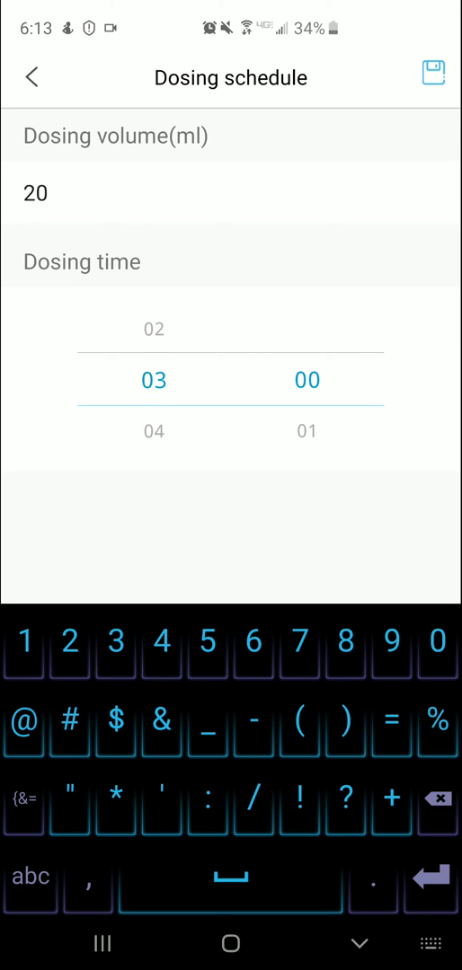
pyautogui.scroll(-3)
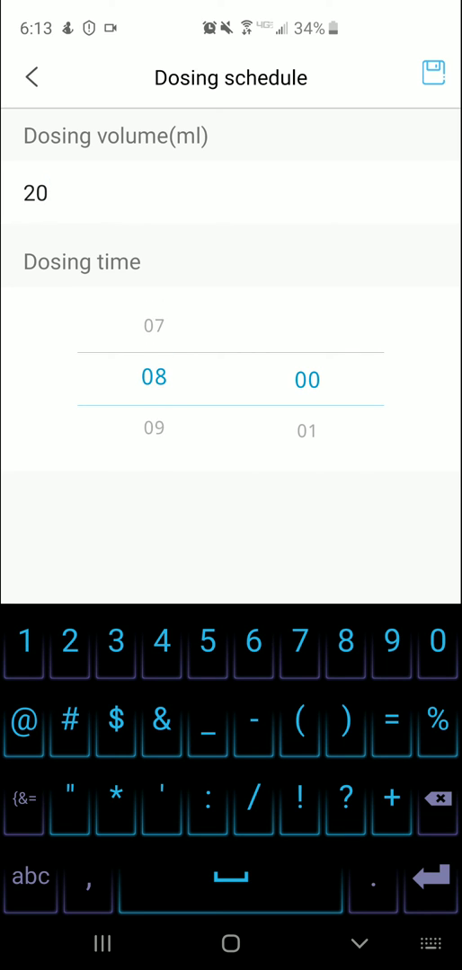
pyautogui.click(435, 77)
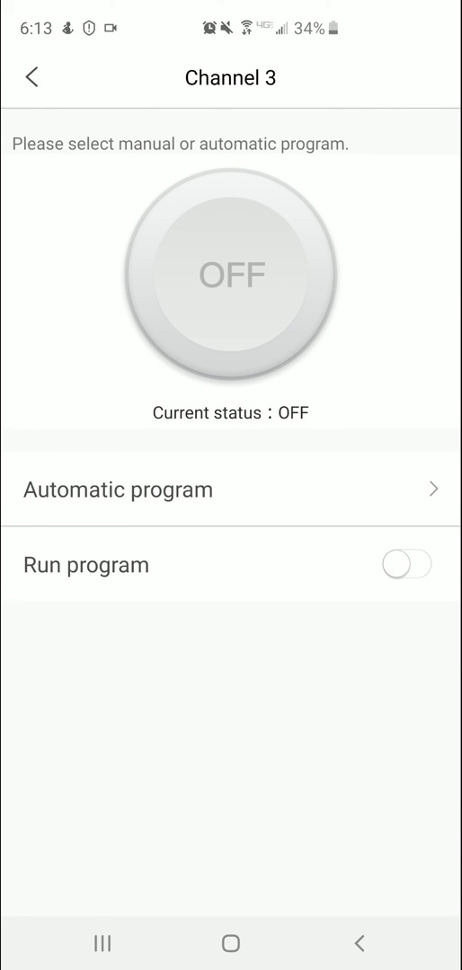
# Enable Run program for Channel 3, check its timer on the overview, and reopen its settings
pyautogui.click(406, 564)
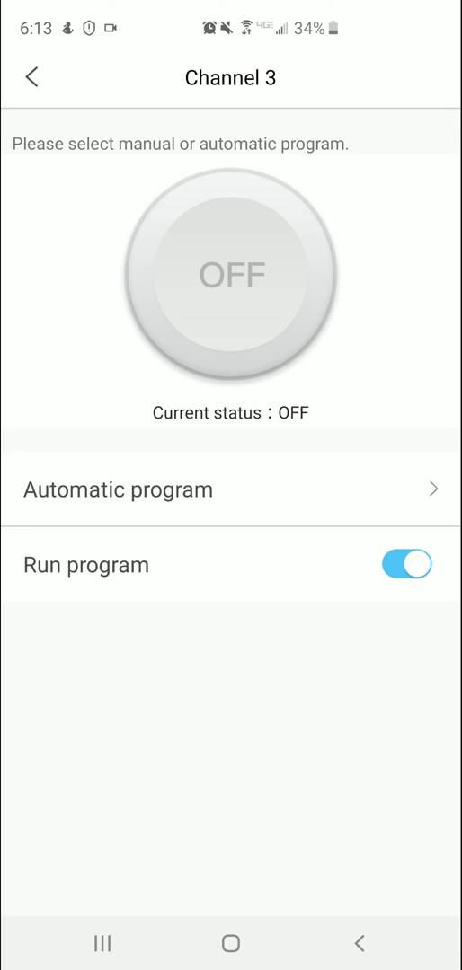
pyautogui.click(33, 78)
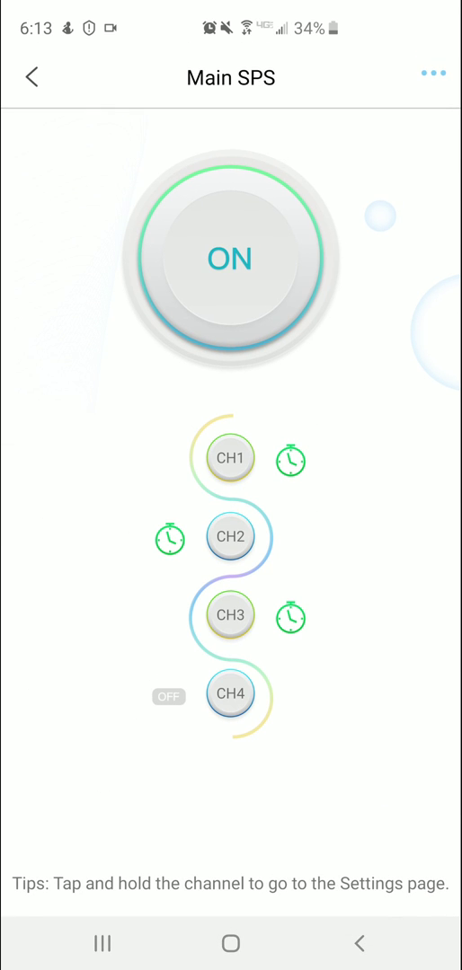
pyautogui.click(230, 614)
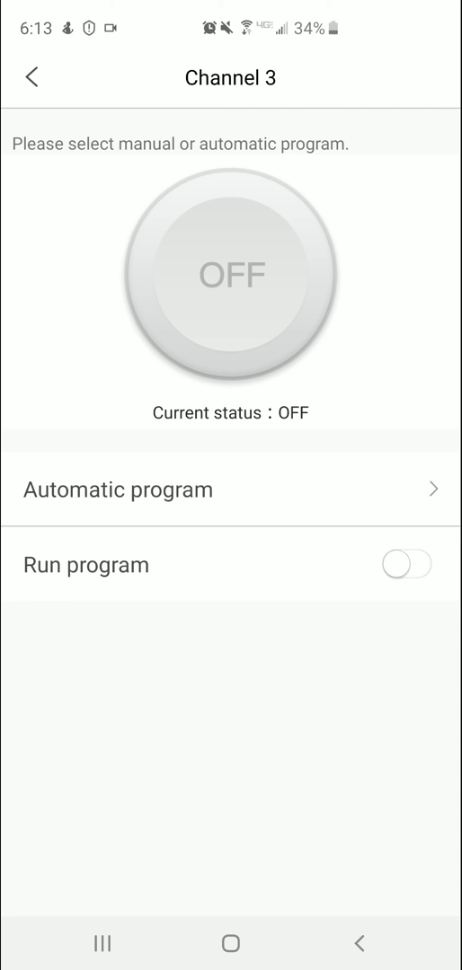